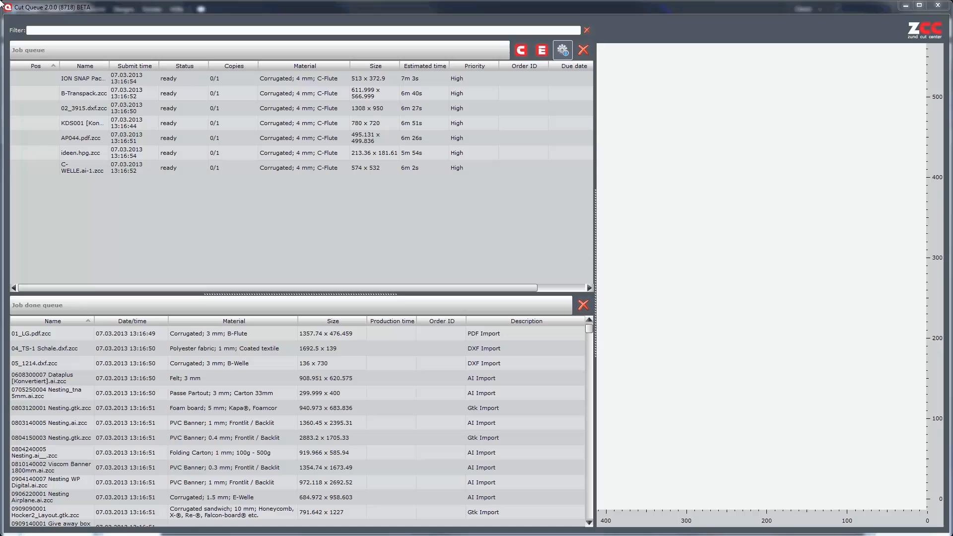
# Add all seven selected corrugated jobs to the batch via Add to batch.
pyautogui.click(82, 168)
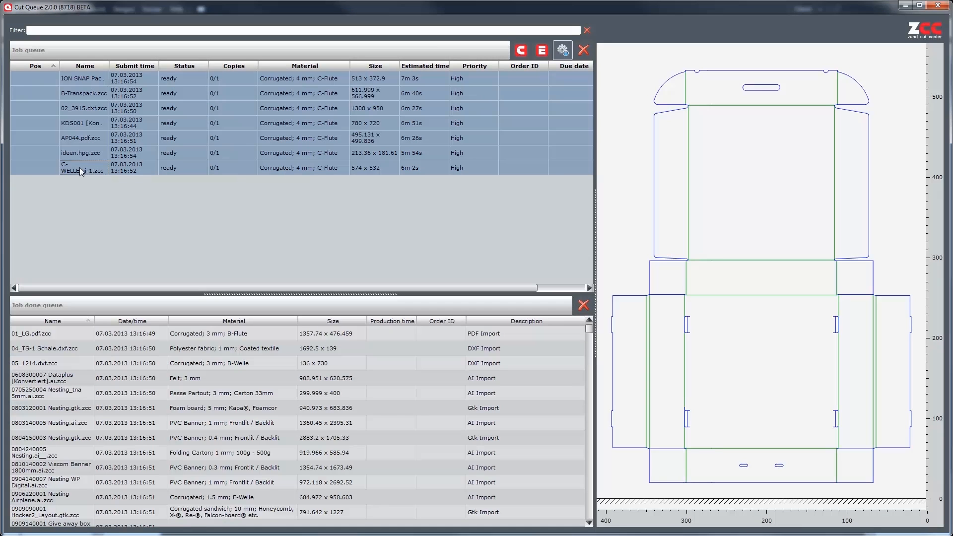
pyautogui.rightClick(82, 169)
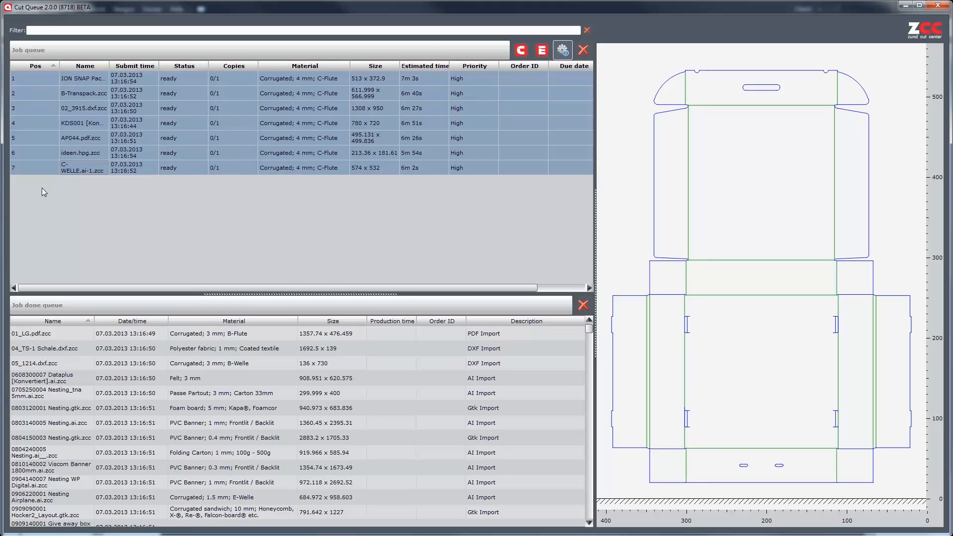
pyautogui.click(35, 66)
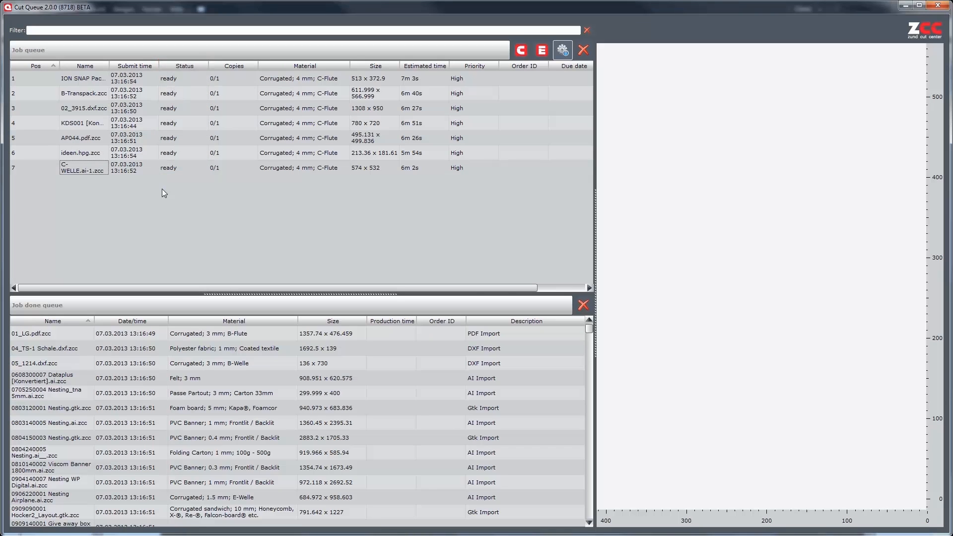
pyautogui.moveTo(68, 141)
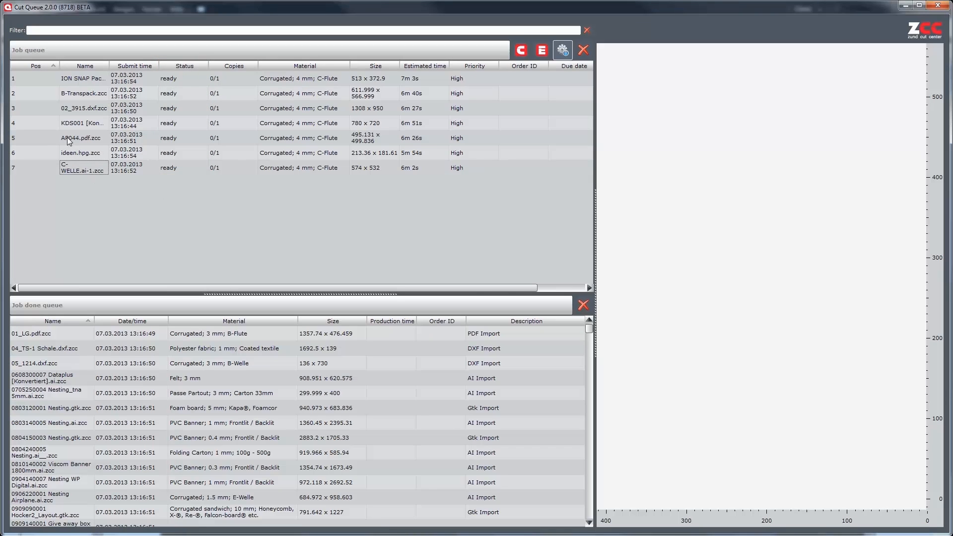
# Move the KDS001 job from batch position 4 to position 3 with Produce earlier in batch.
pyautogui.click(82, 124)
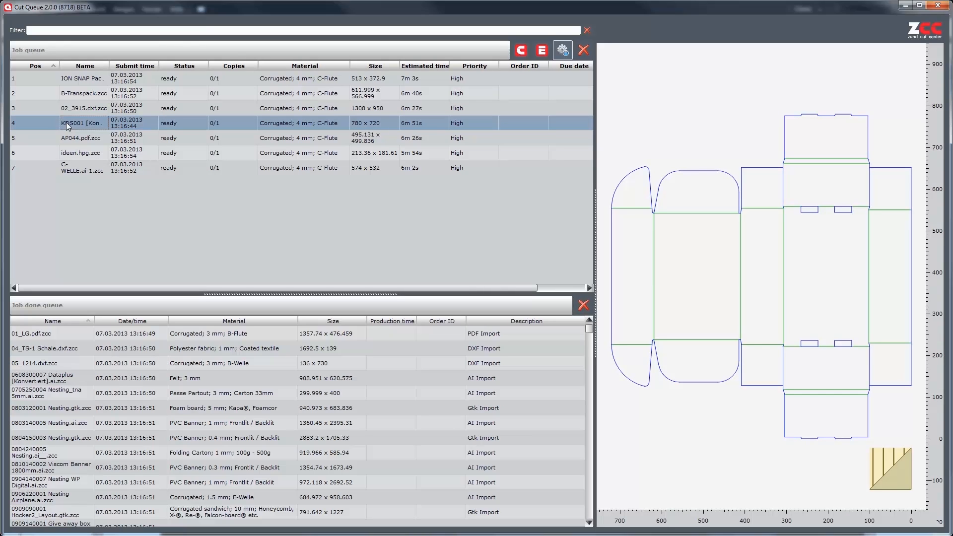
pyautogui.rightClick(83, 123)
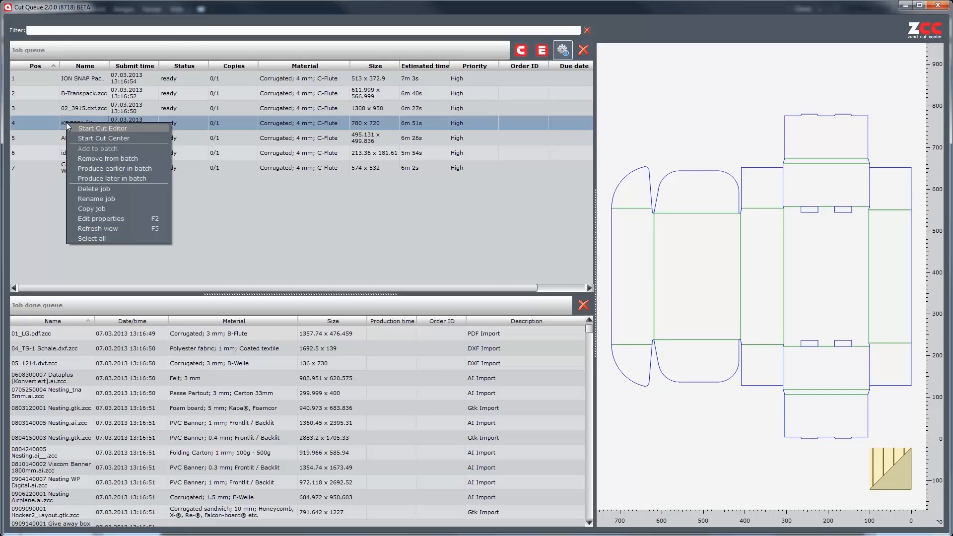
pyautogui.moveTo(100, 161)
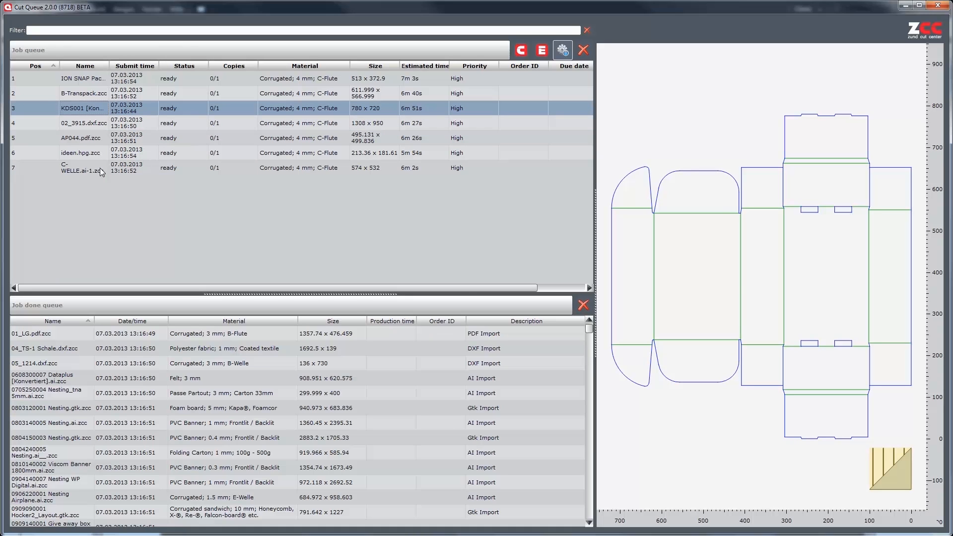
# Move AP044.pdf.zcc one place later so it sits sixth in the batch order.
pyautogui.click(85, 137)
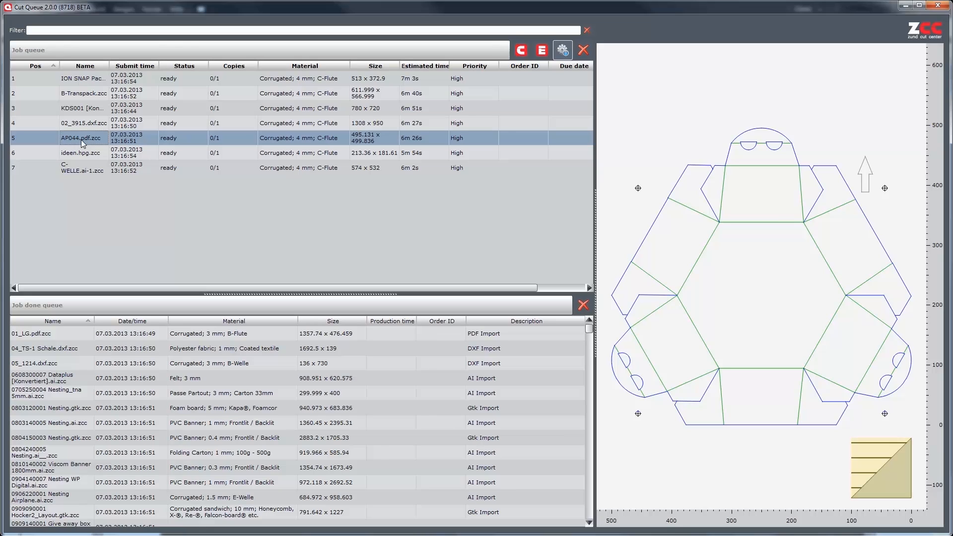
pyautogui.rightClick(82, 138)
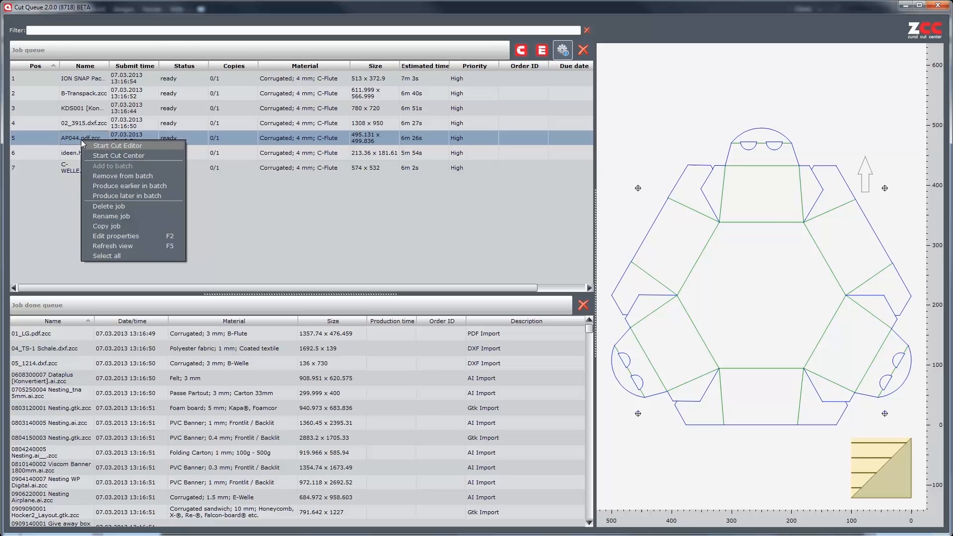
pyautogui.click(126, 195)
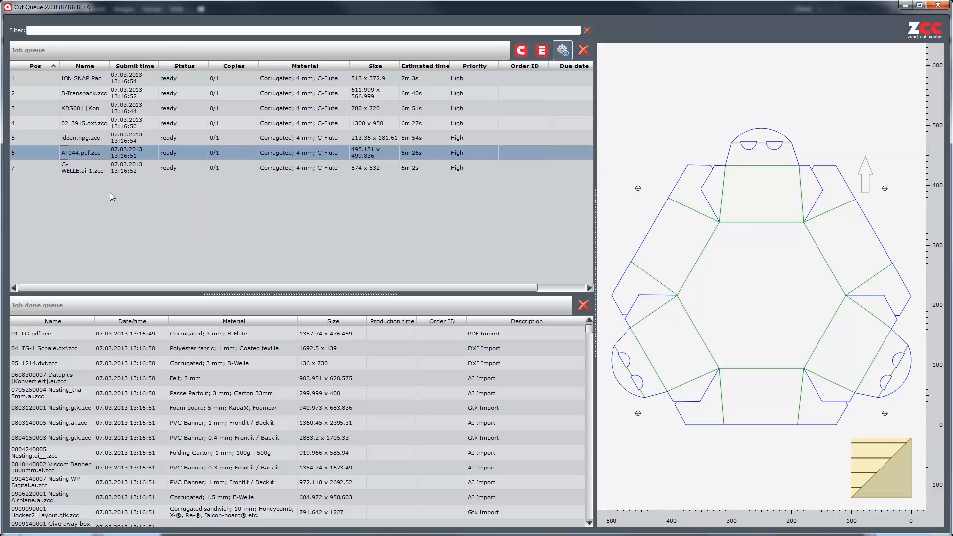
pyautogui.moveTo(80, 177)
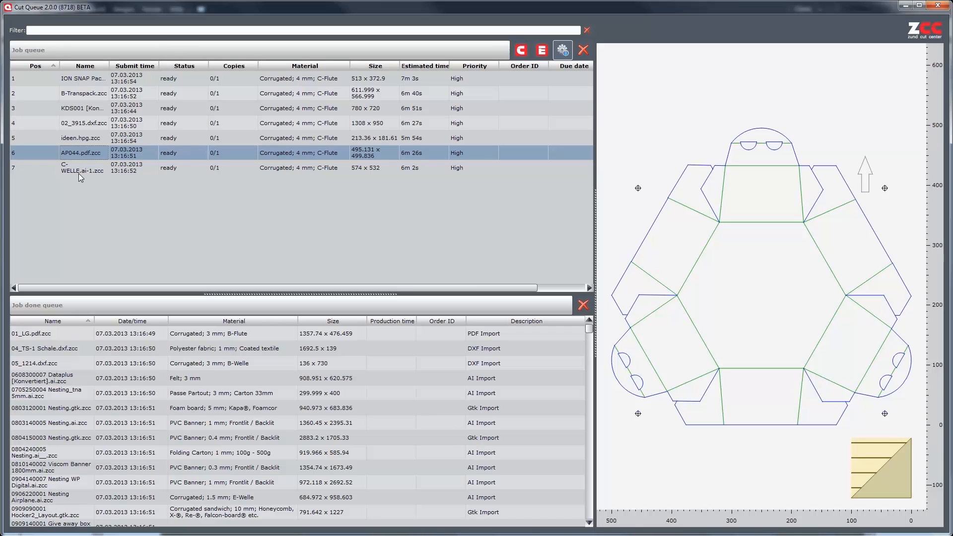
pyautogui.click(83, 168)
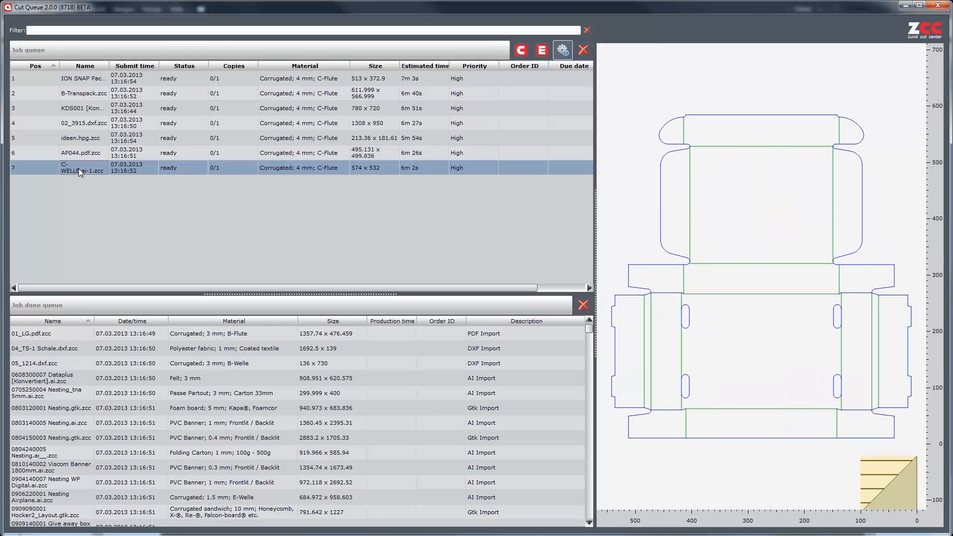
pyautogui.rightClick(82, 169)
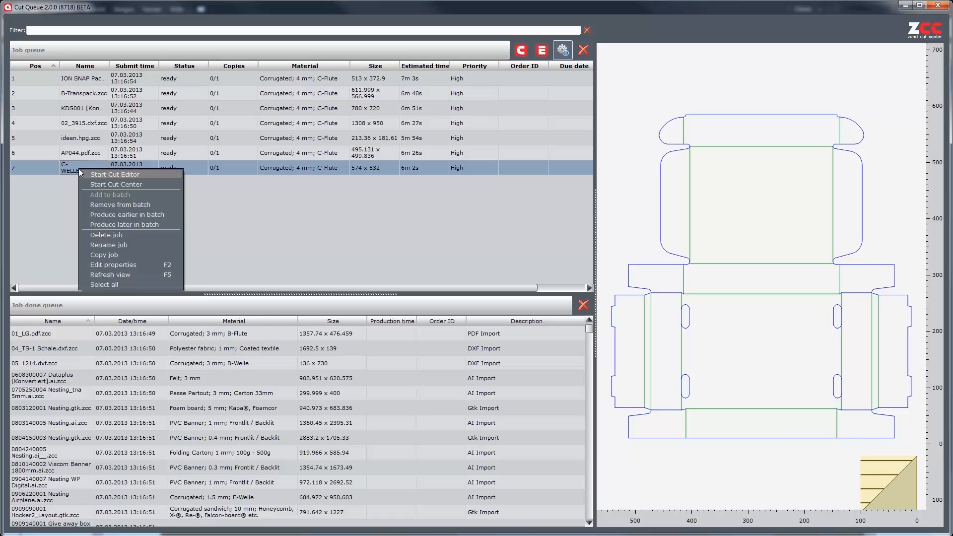
pyautogui.moveTo(110, 197)
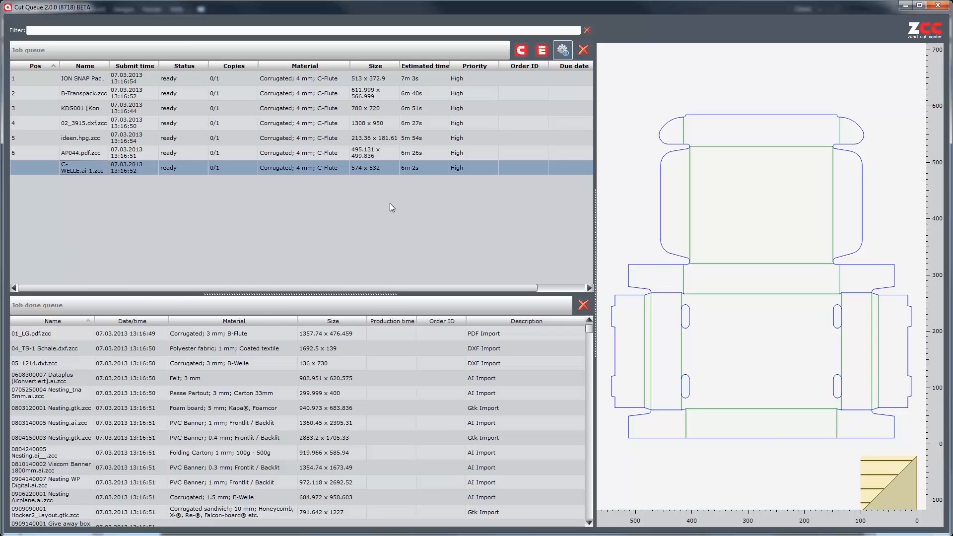
pyautogui.click(561, 50)
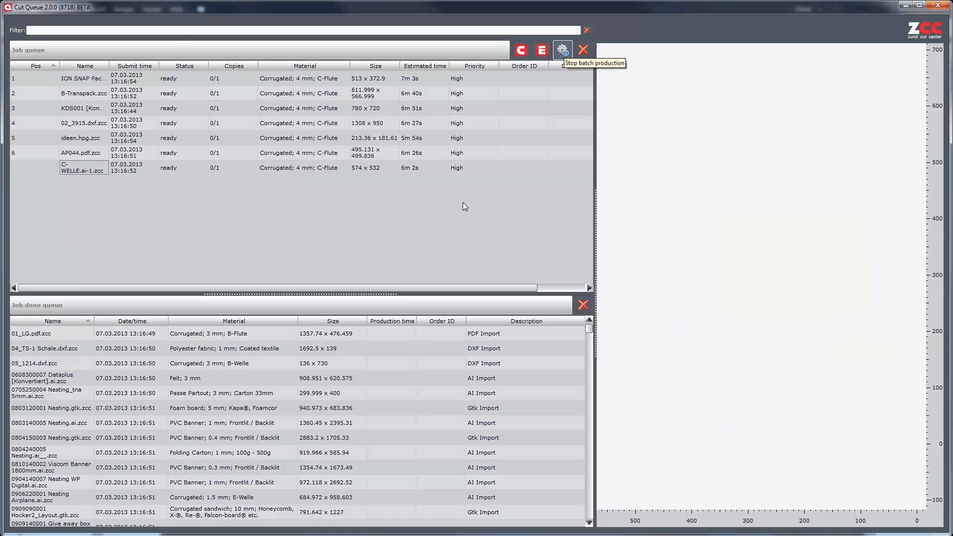
pyautogui.moveTo(492, 202)
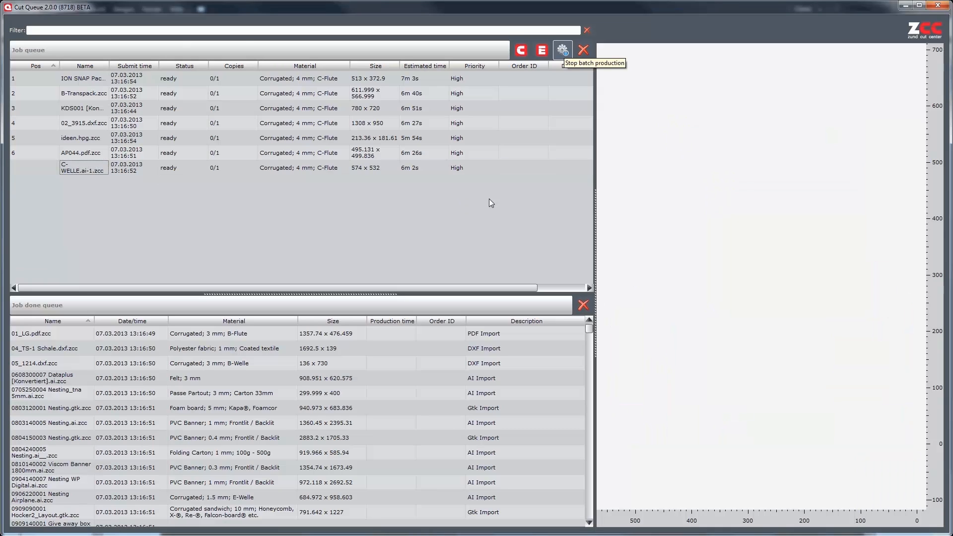
# Start batch production so ION SNAP Packaging runs first with B-Transpack next.
pyautogui.click(562, 50)
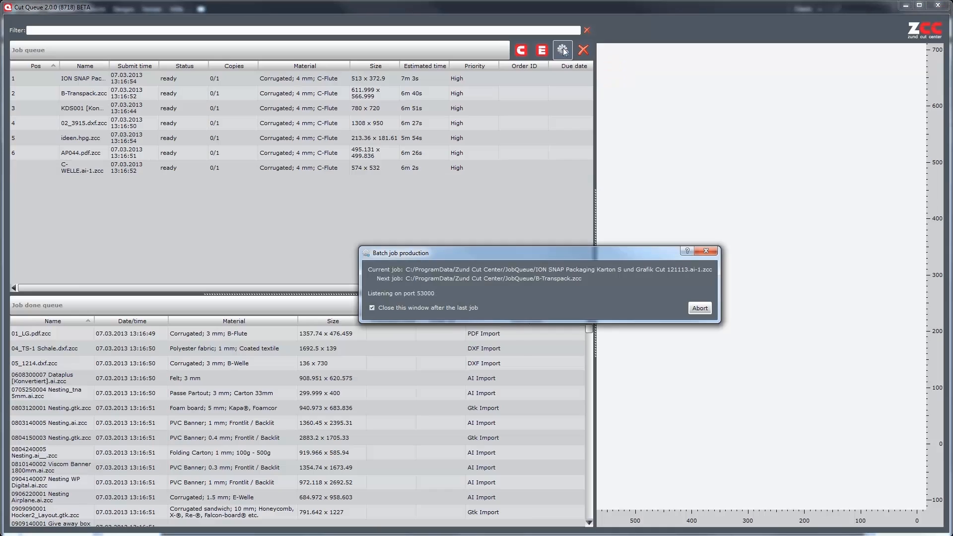